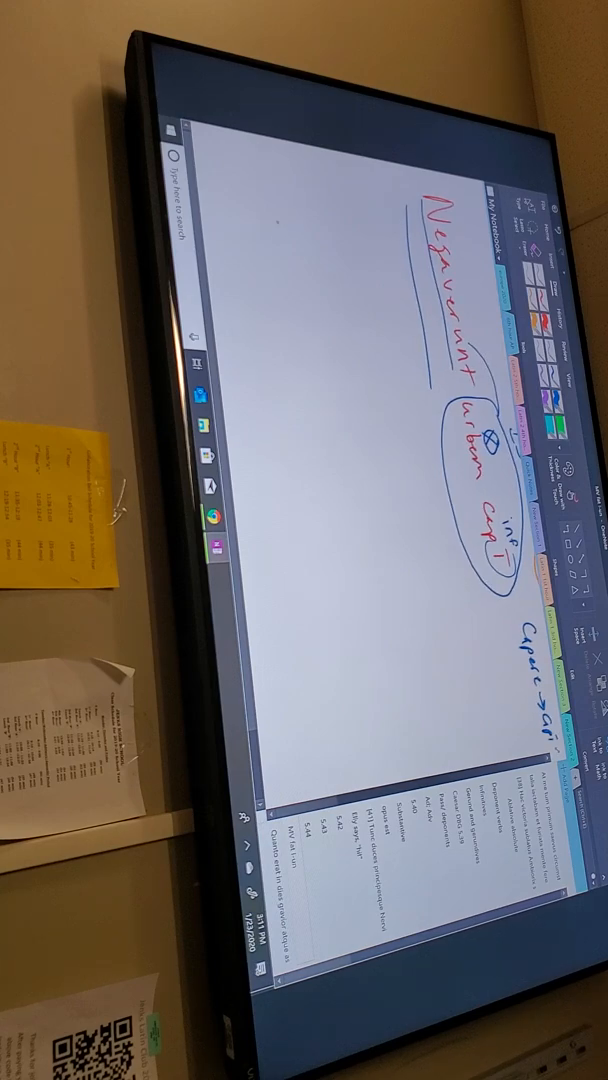
Step: Draw an ink tense timeline beside 'Negaverunt' labelled perfect, imperfect, pluperfect and future perfect
drag(295, 215, 368, 655)
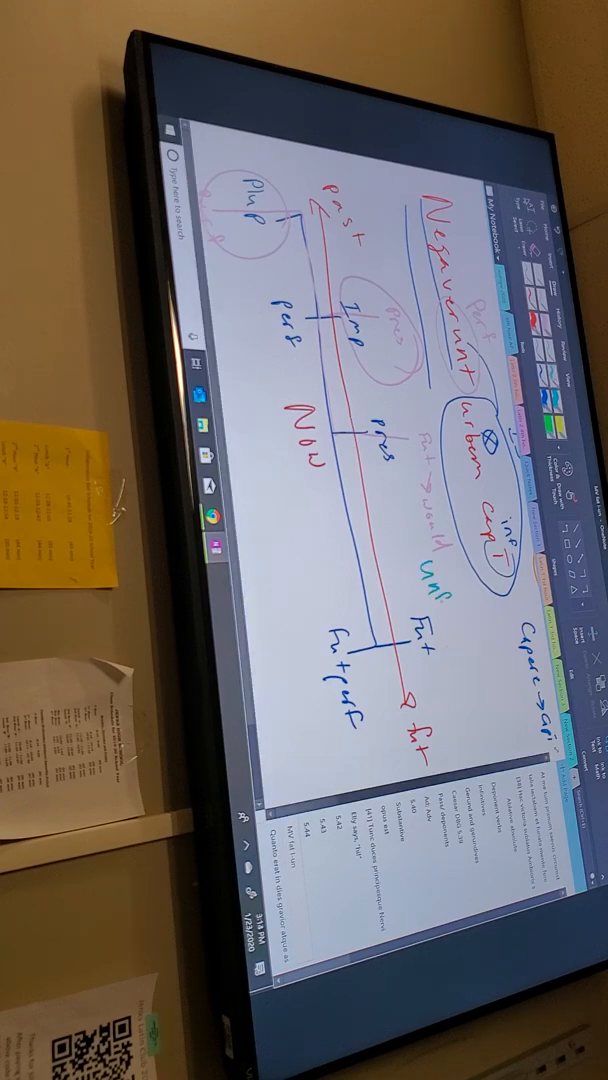
Step: Write 'unfinished' in teal and draw a teal arrow from Imp to pres
text(unfinished)
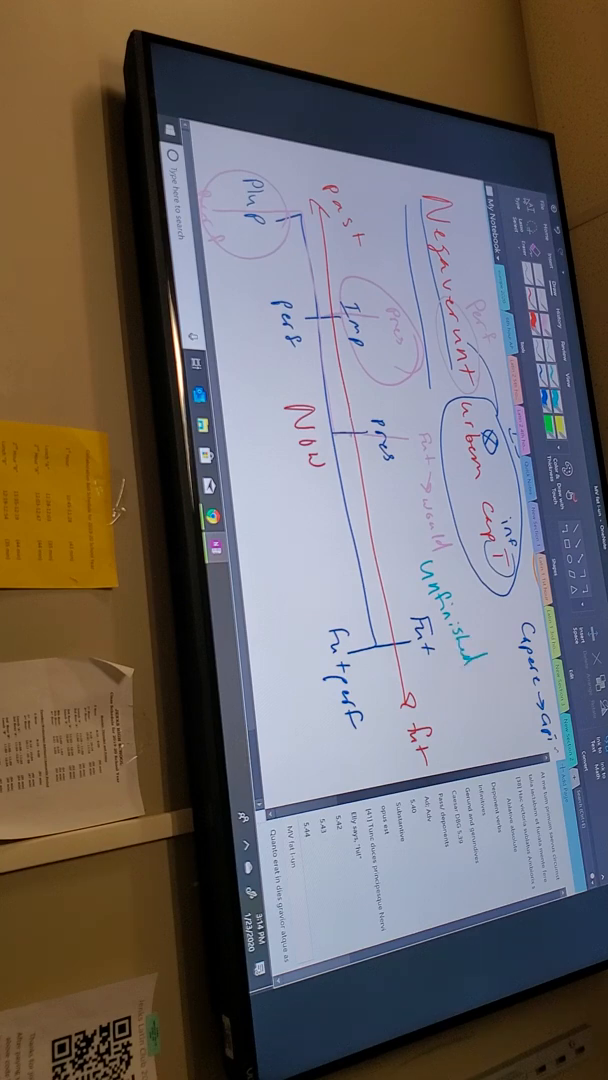
drag(349, 425, 372, 552)
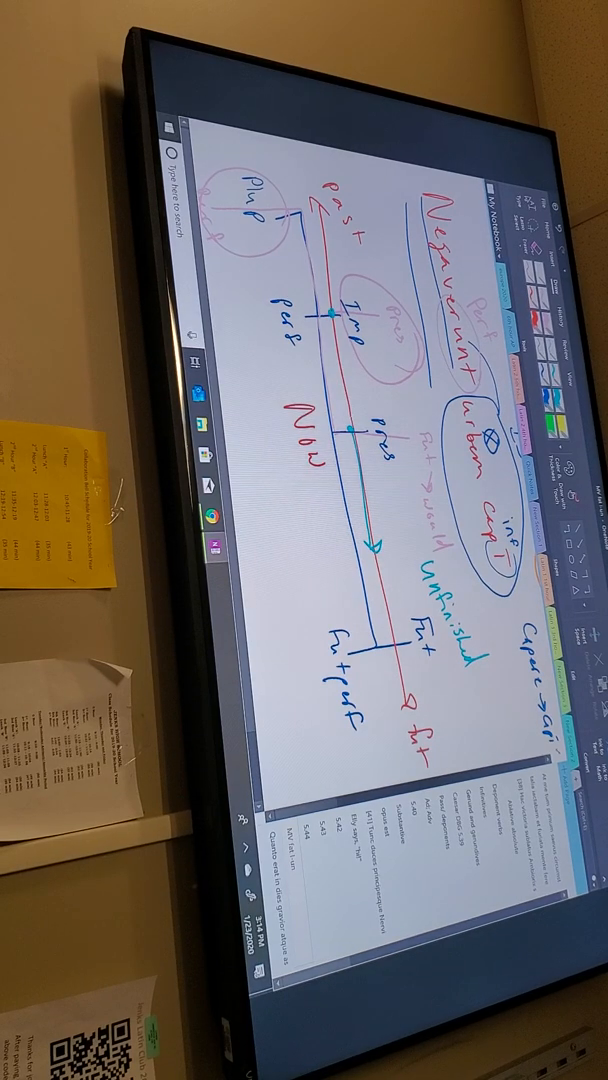
drag(340, 320, 345, 420)
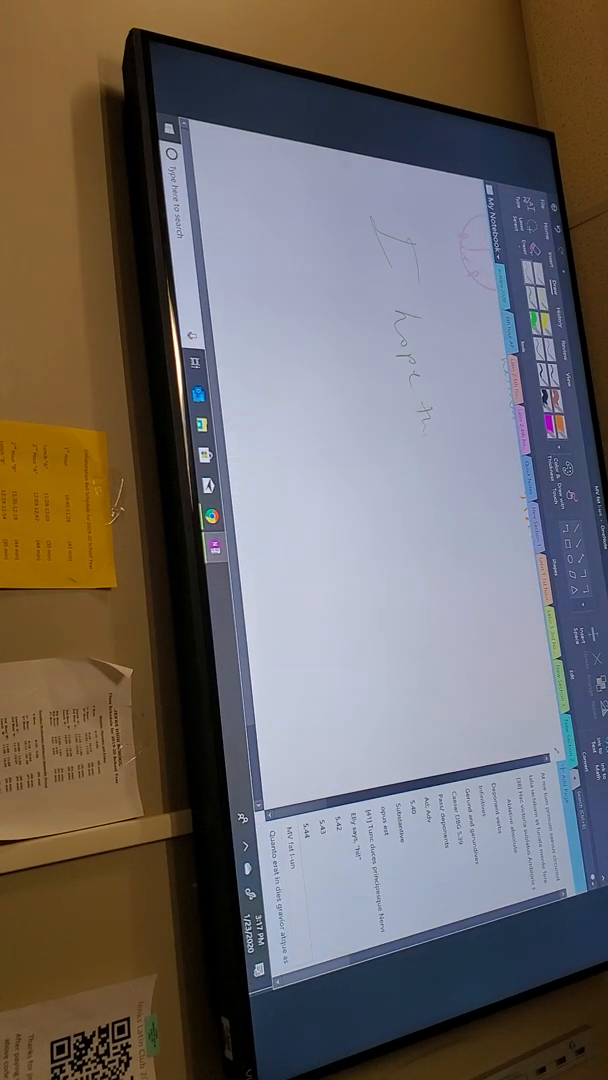
Step: Extend the handwritten translation to read 'I hope that you'
text(that you had pooped)
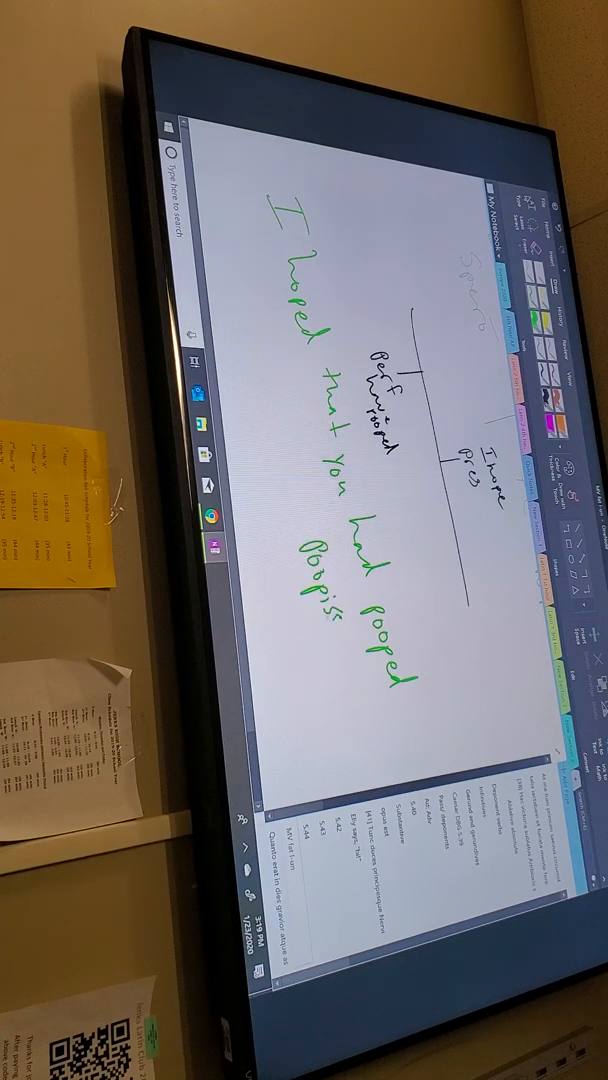
Step: Erase the timeline sketch and handwrite 'te' and 'poopisse' beneath the translation
text(te)
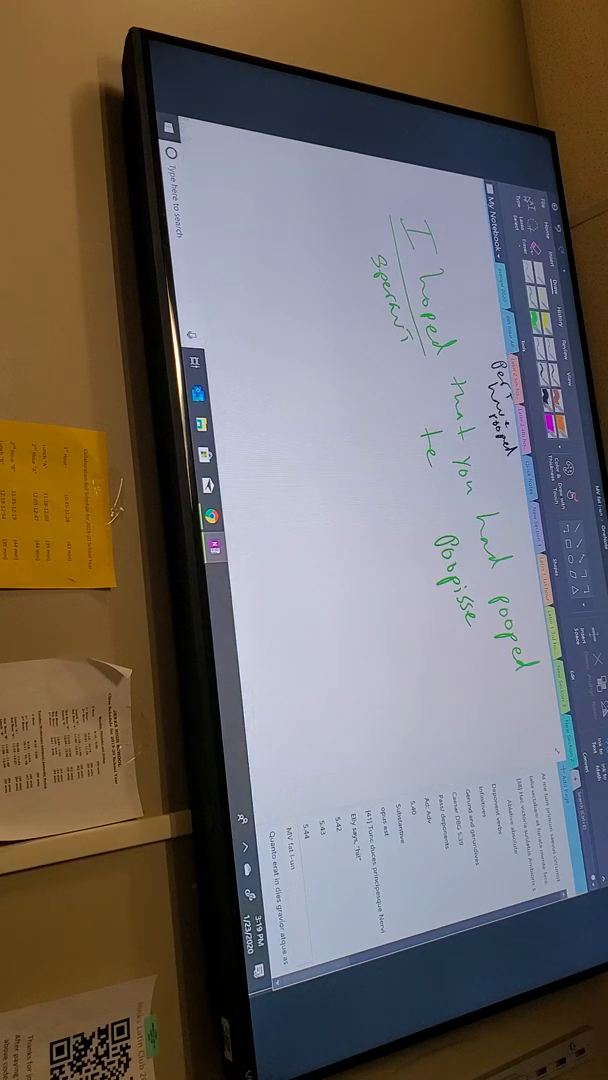
Step: Sketch an ink diagram marking 'poopisse' as pluperfect and 'I hoped' as past
drag(315, 235, 360, 545)
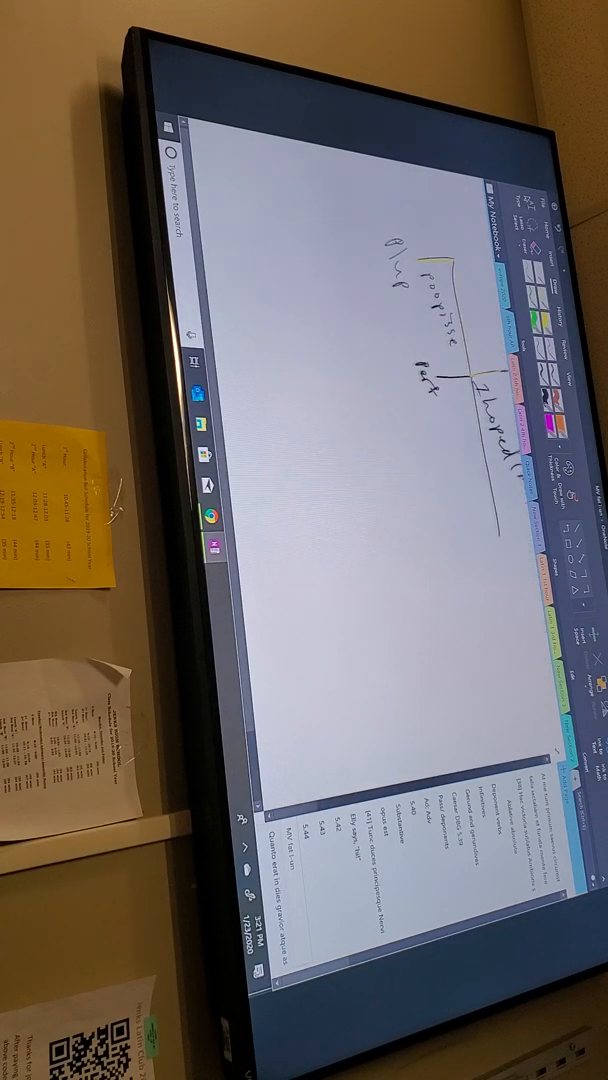
Step: Draw a large bracket stroke left of the diagram, enclosing the earlier branches
drag(290, 228, 350, 400)
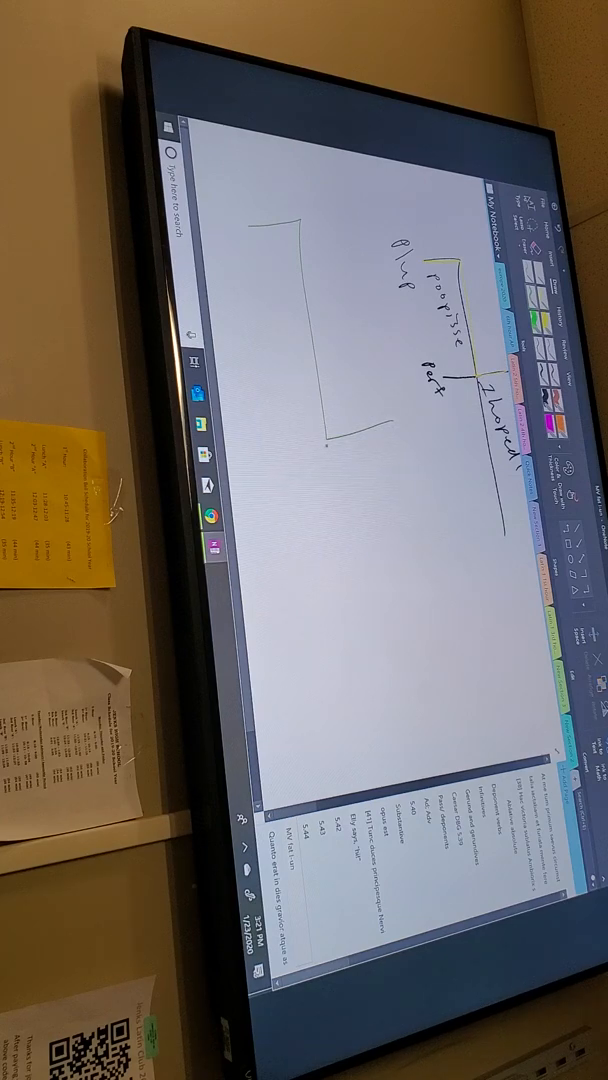
drag(328, 432, 367, 690)
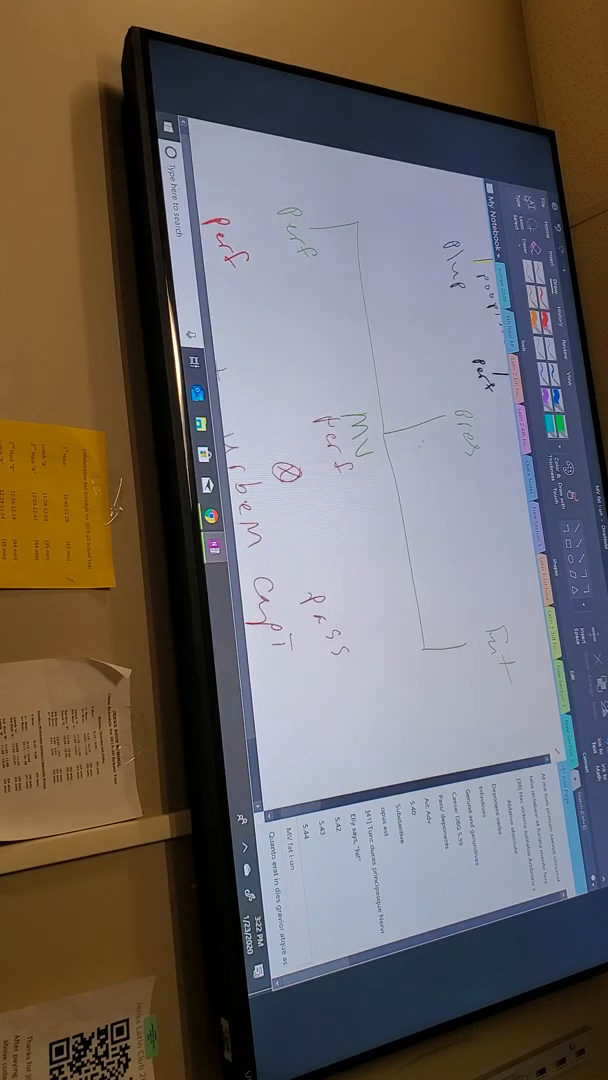
Step: Handwrite red notes perf, MV perf and pass beside 'urbem capi'
drag(390, 440, 460, 425)
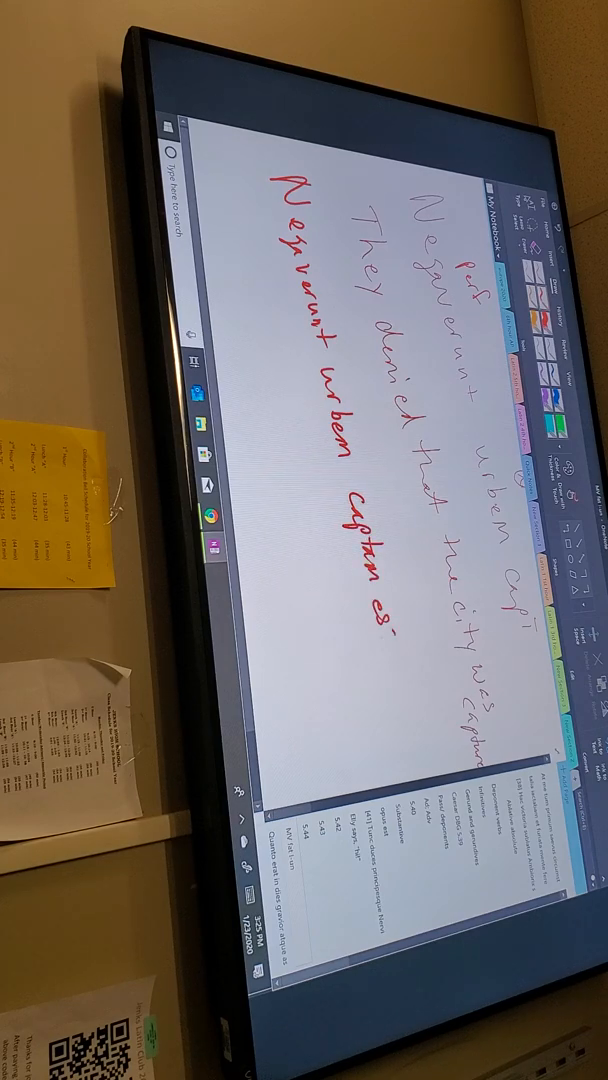
Step: Write 'Negaverunt urbem captum esse', label it part pass, and add its English translation
text(se)
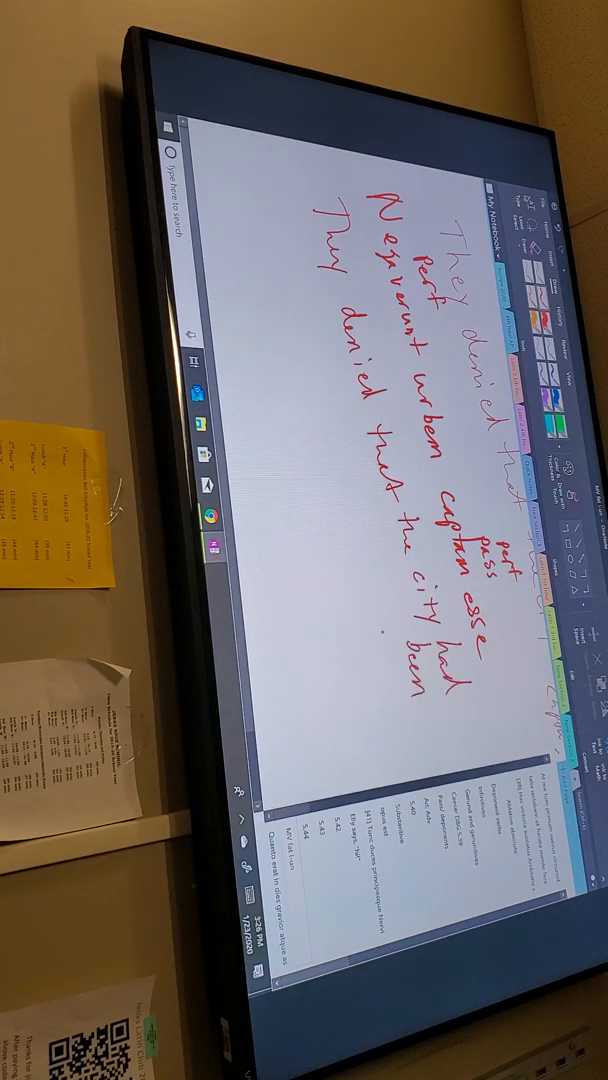
text(Captus)
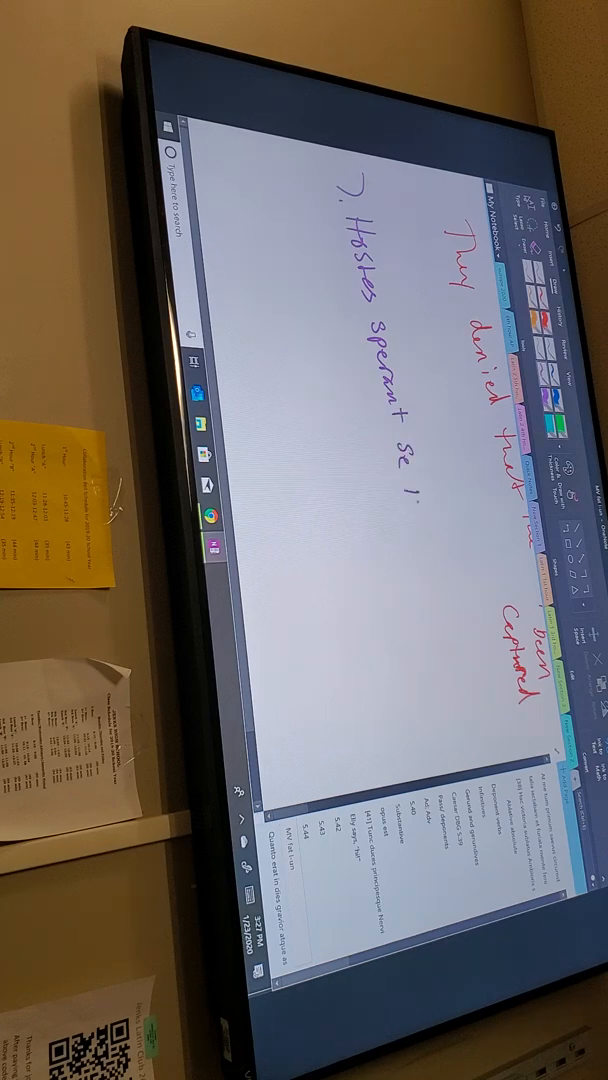
Step: Complete sentence 7 as 'Hostes sperant se nostram urbem victuros esse' and label 'se' reflexive
text(nostrum urbem)
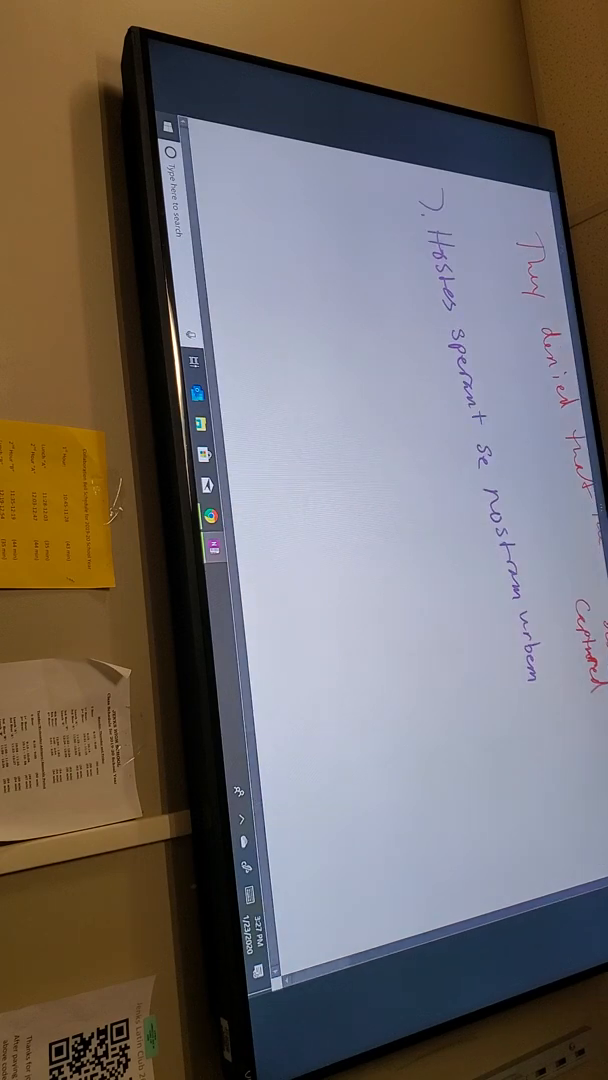
text(vi)
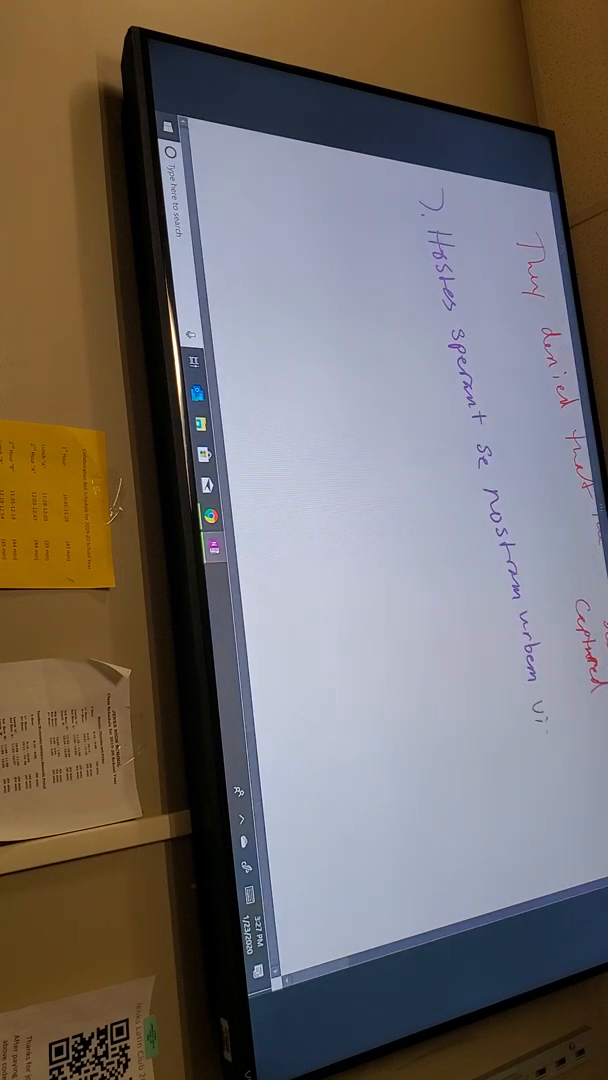
text(victimas)
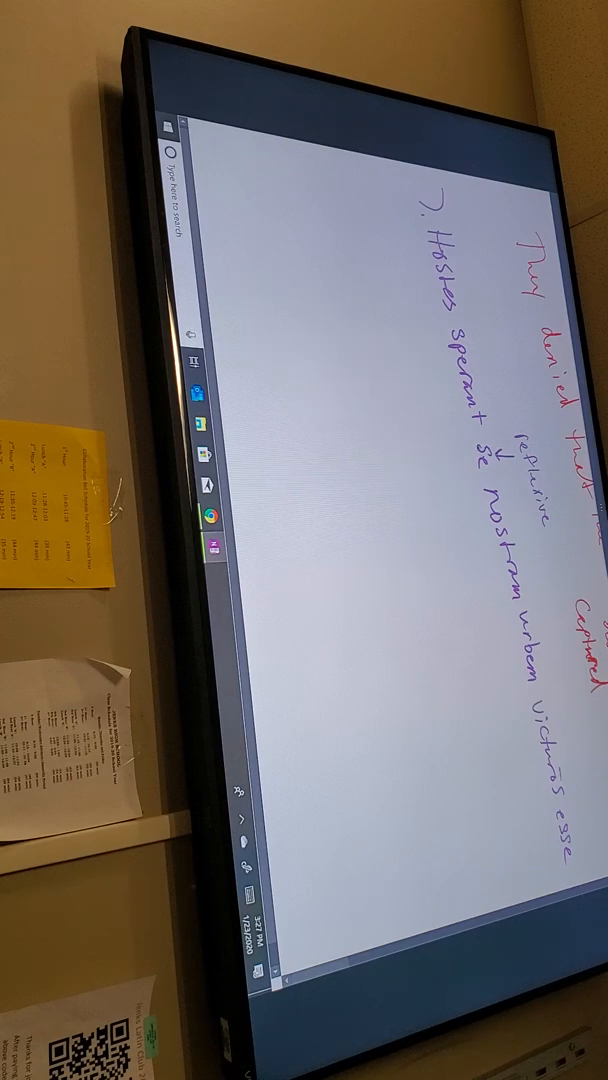
Step: Underline sperant and victas esse, draw linking arrows, and write 'The enemies hope that they'
drag(500, 300, 485, 455)
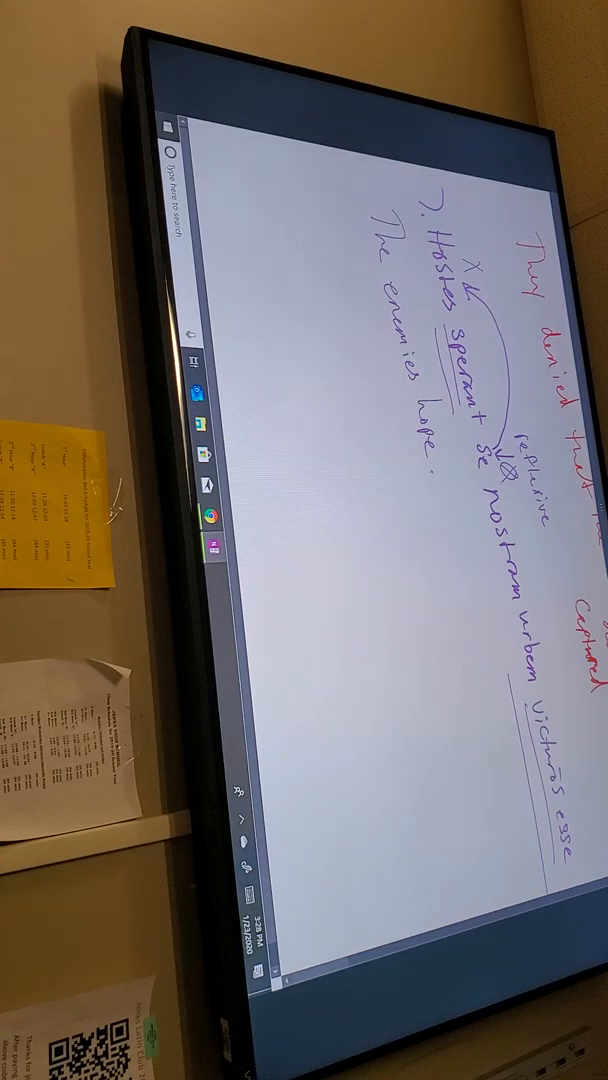
text(that they)
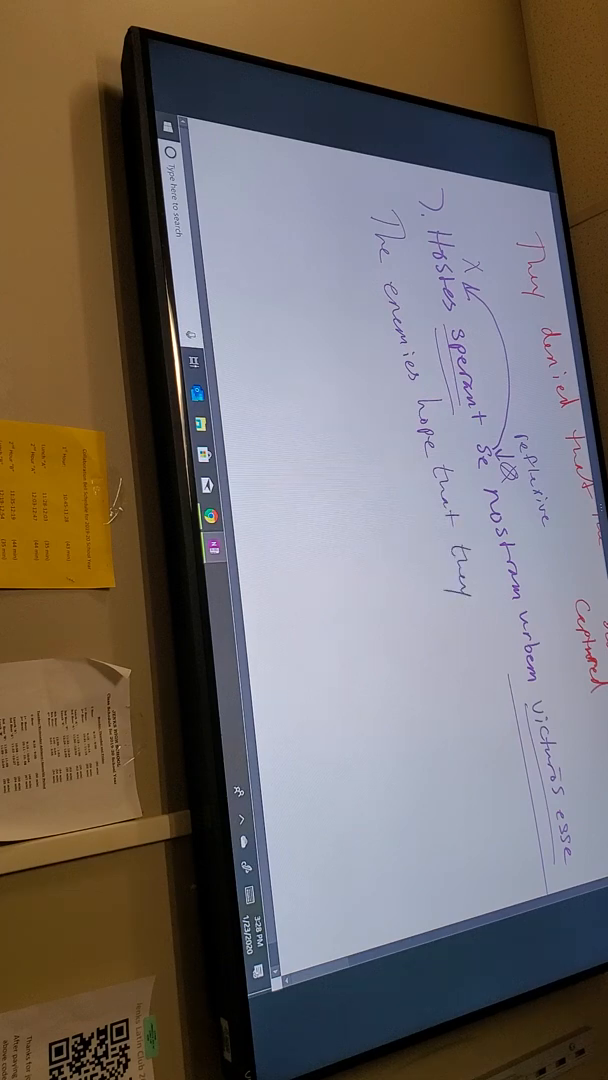
drag(445, 570, 375, 330)
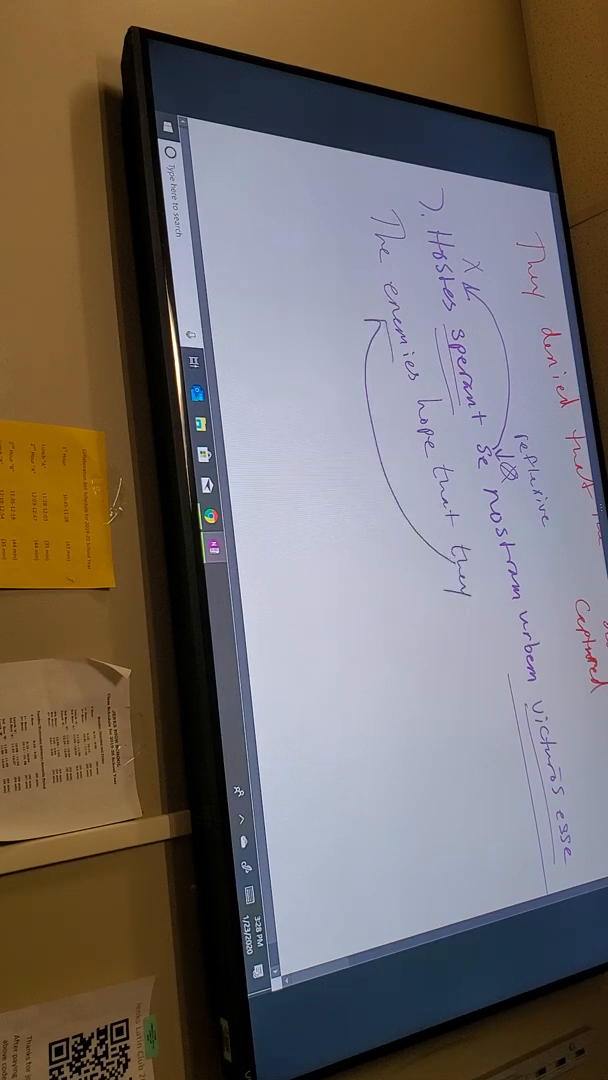